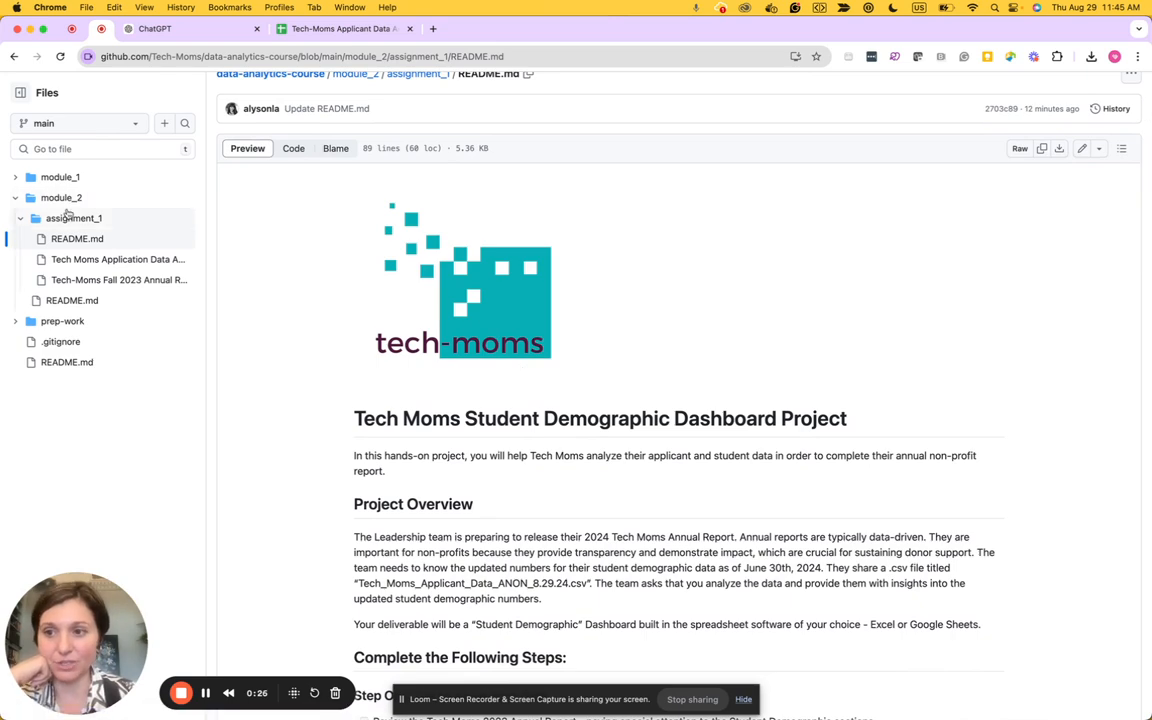
Highlight the README's opening sentence and the start of the project overview
scroll("down", 3)
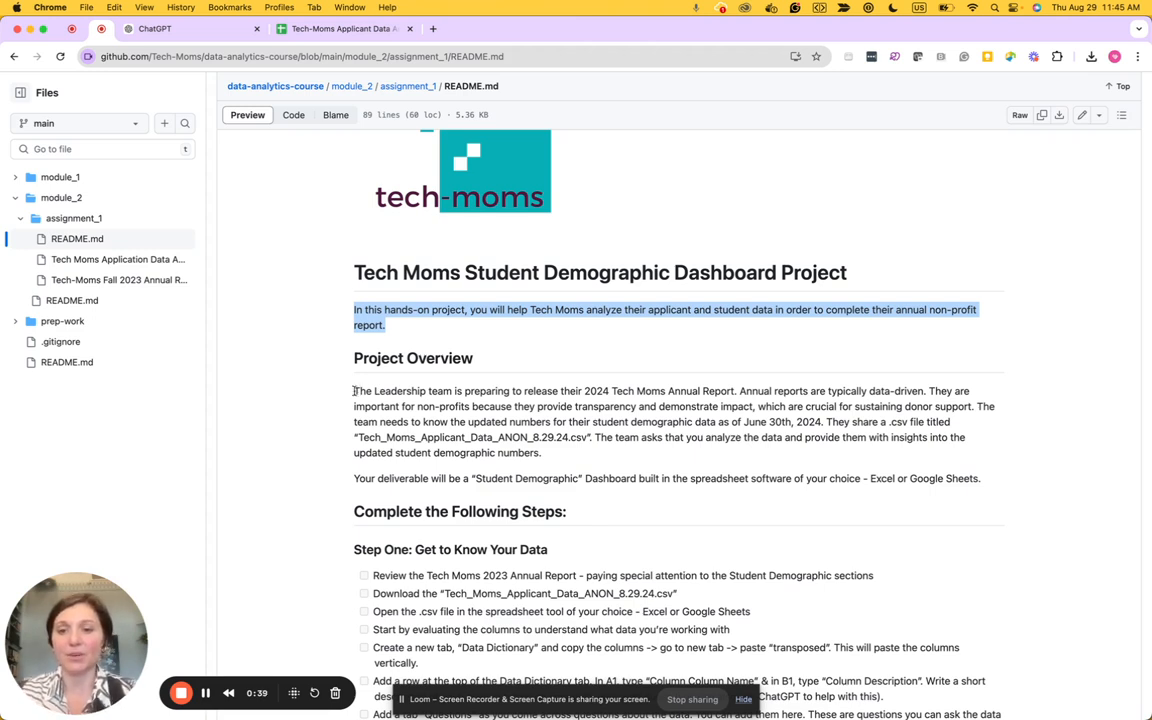
left_click_drag(354, 390, 497, 390)
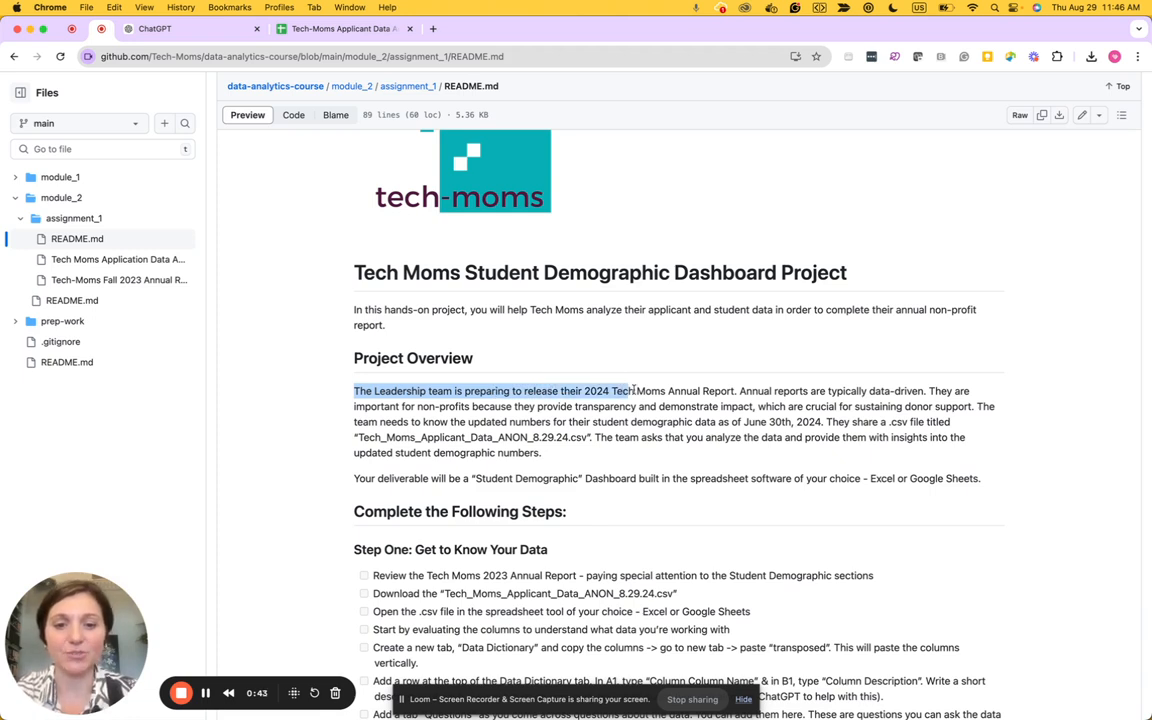
left_click_drag(635, 390, 735, 390)
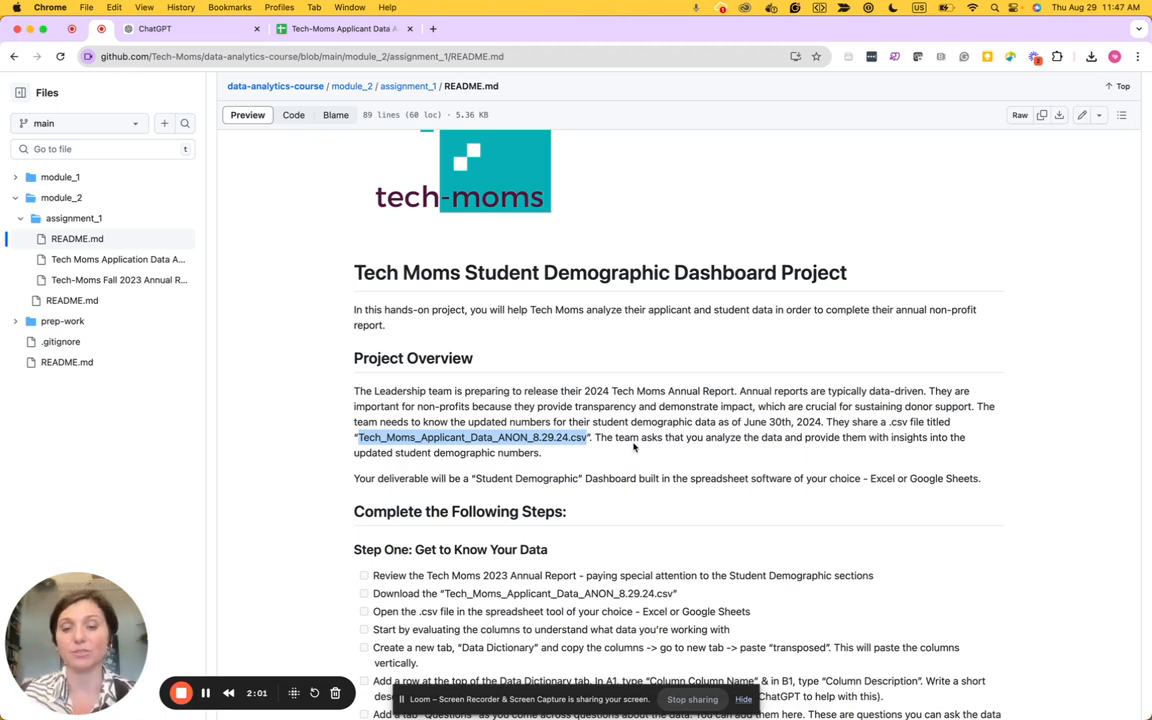
Review ChatGPT's explanation of the CSV file format, including its records and fields
scroll("down", 3)
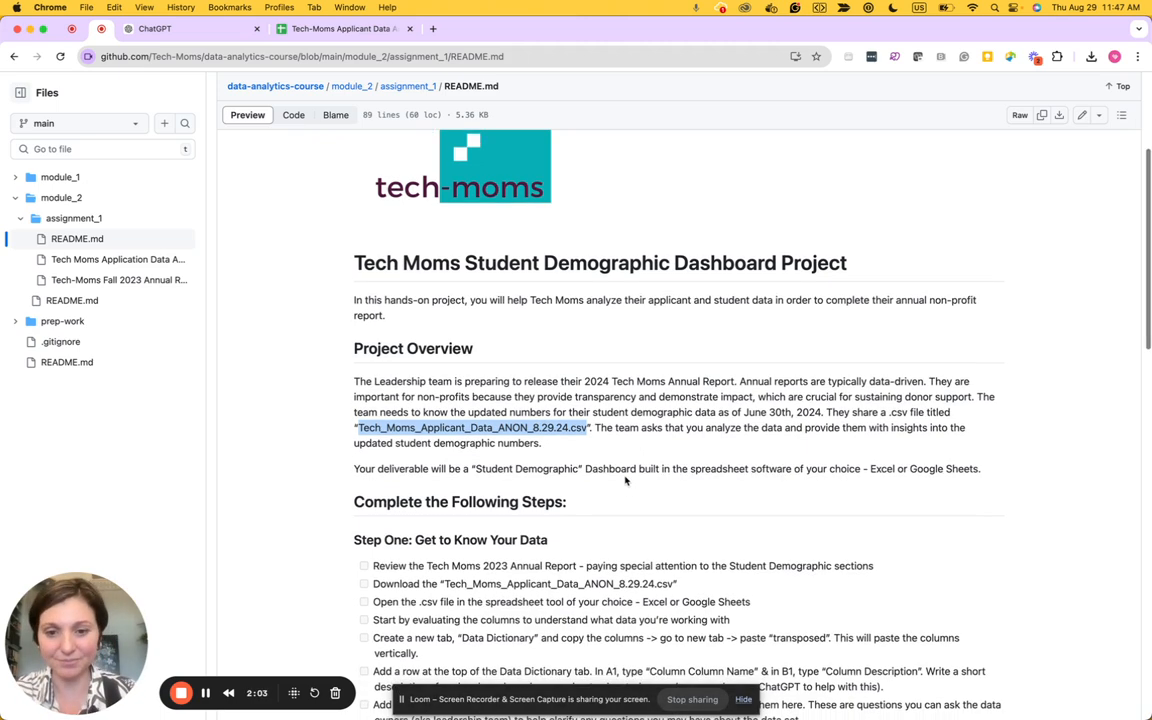
scroll("down", 3)
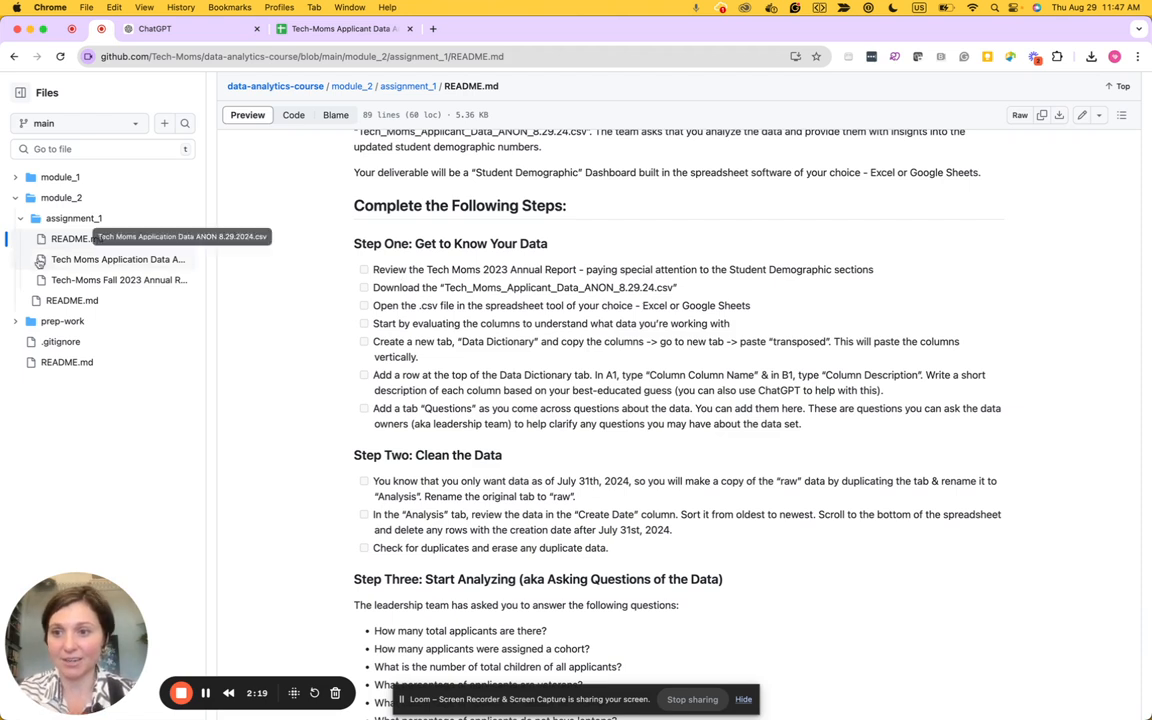
mouse_move(80, 280)
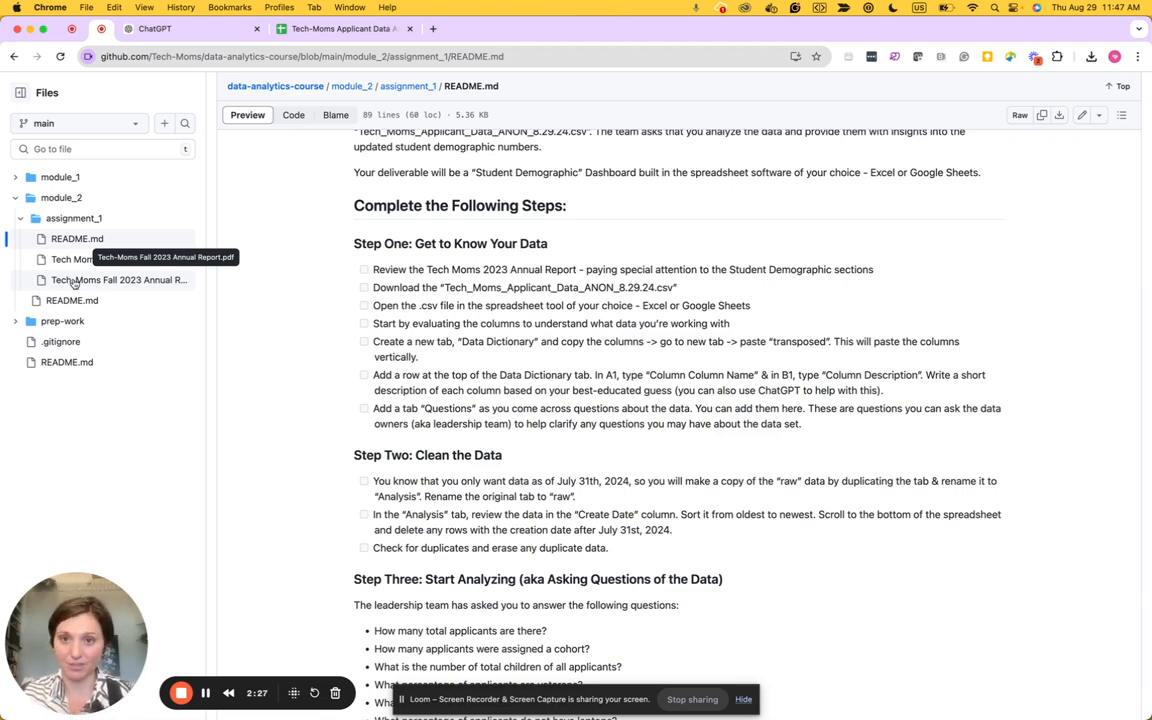
mouse_move(80, 259)
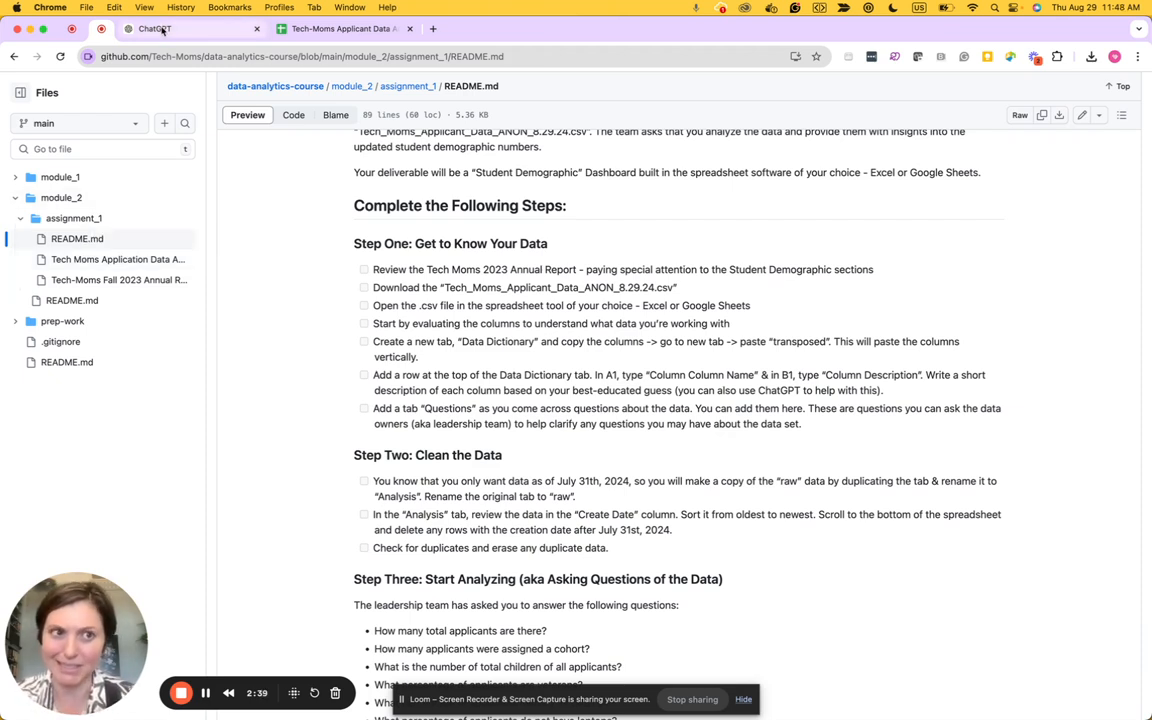
left_click(154, 30)
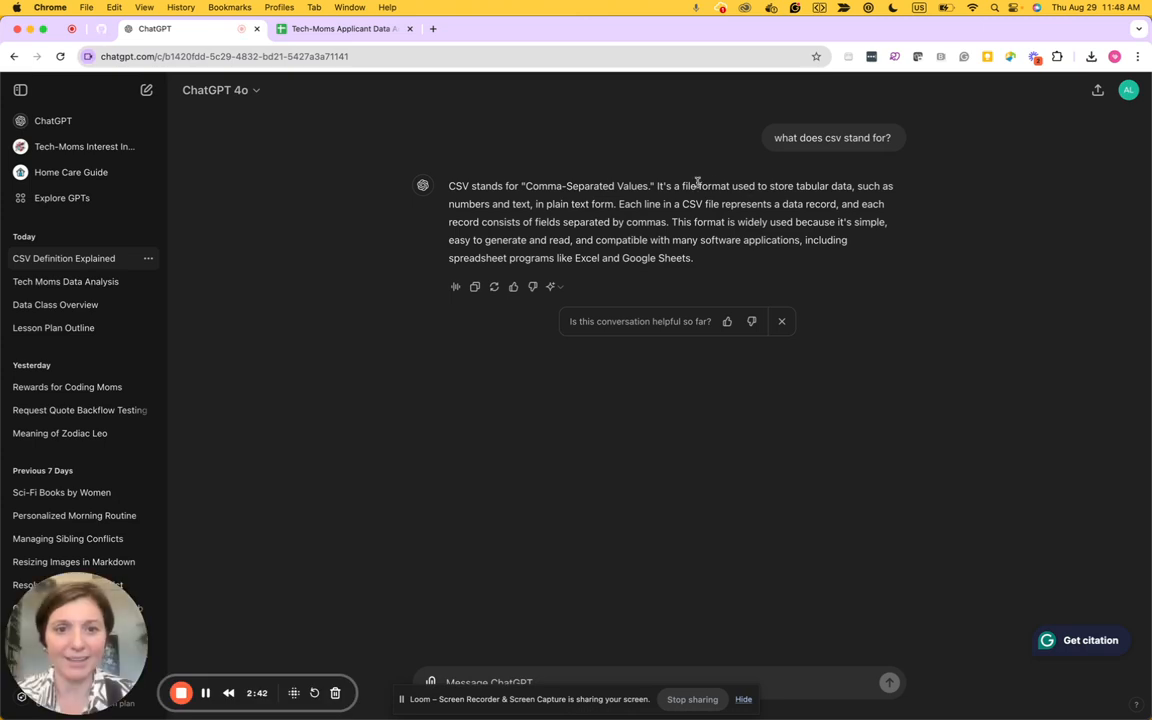
left_click_drag(678, 185, 763, 203)
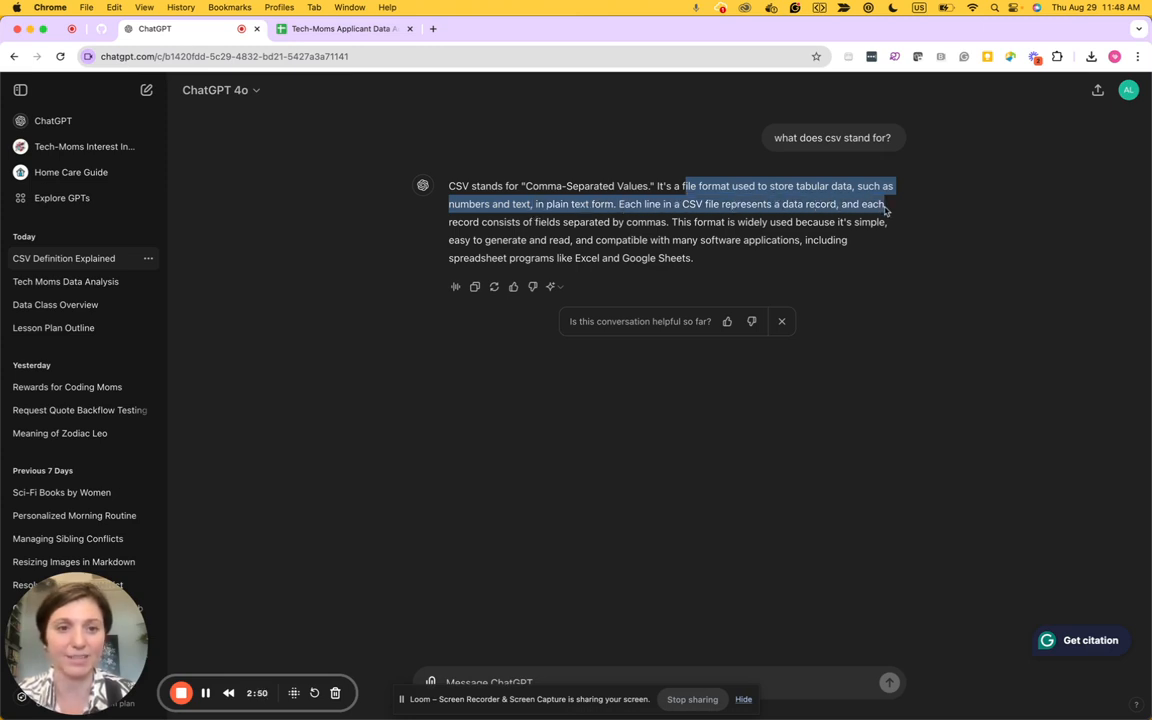
left_click_drag(884, 210, 888, 222)
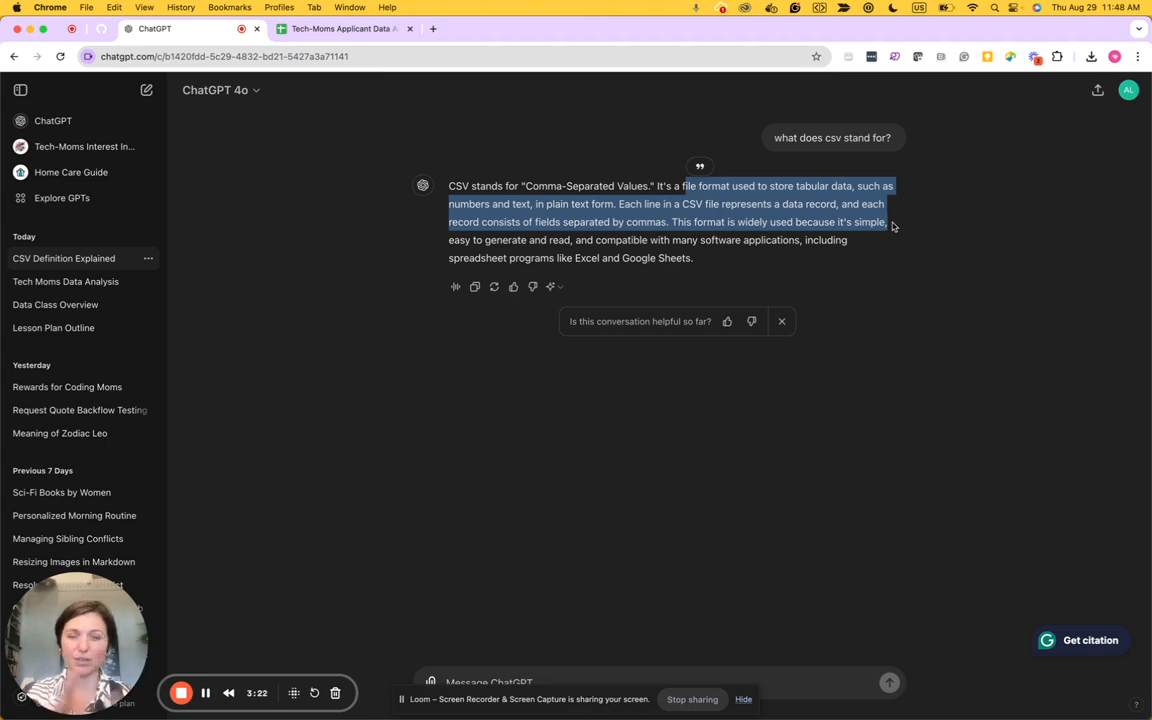
Highlight Step One's instruction about adding a Questions tab
left_click(345, 29)
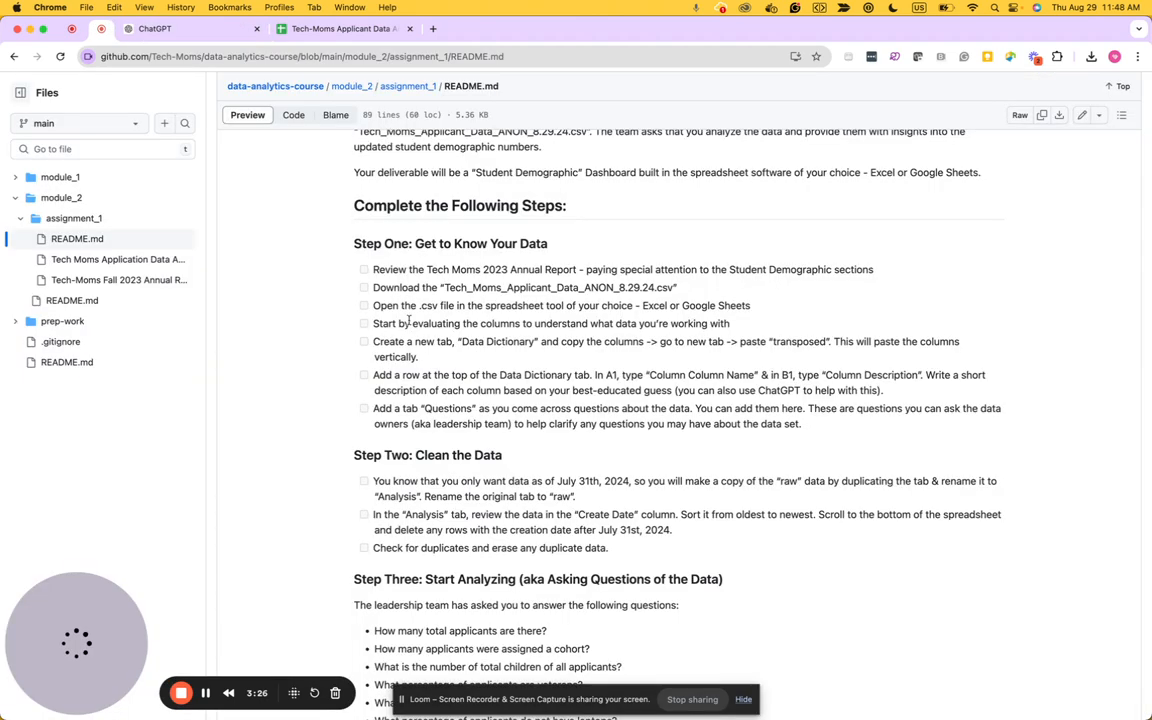
double_click(401, 323)
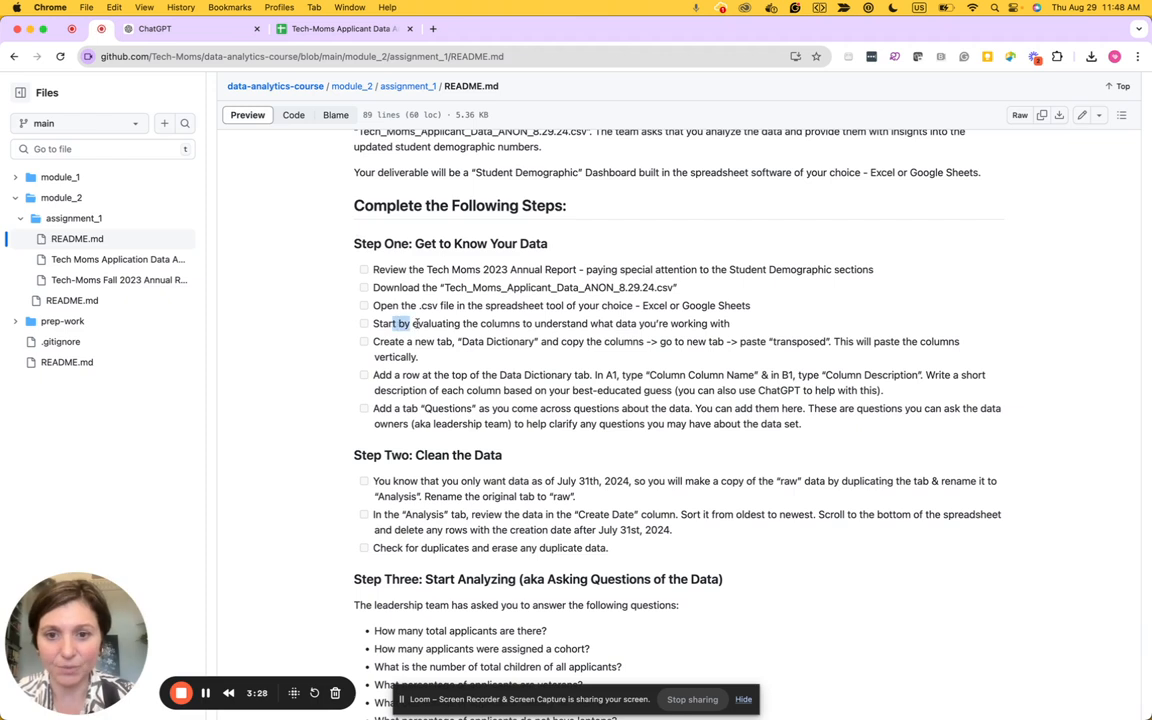
left_click_drag(399, 323, 740, 323)
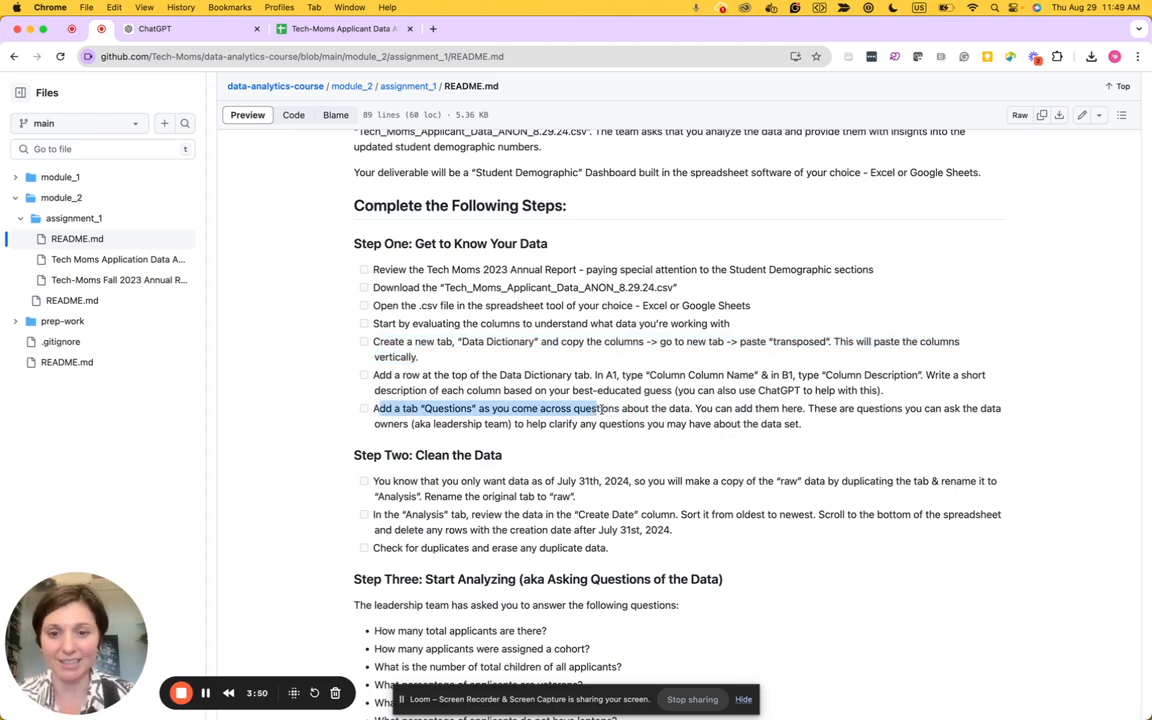
left_click_drag(600, 408, 692, 408)
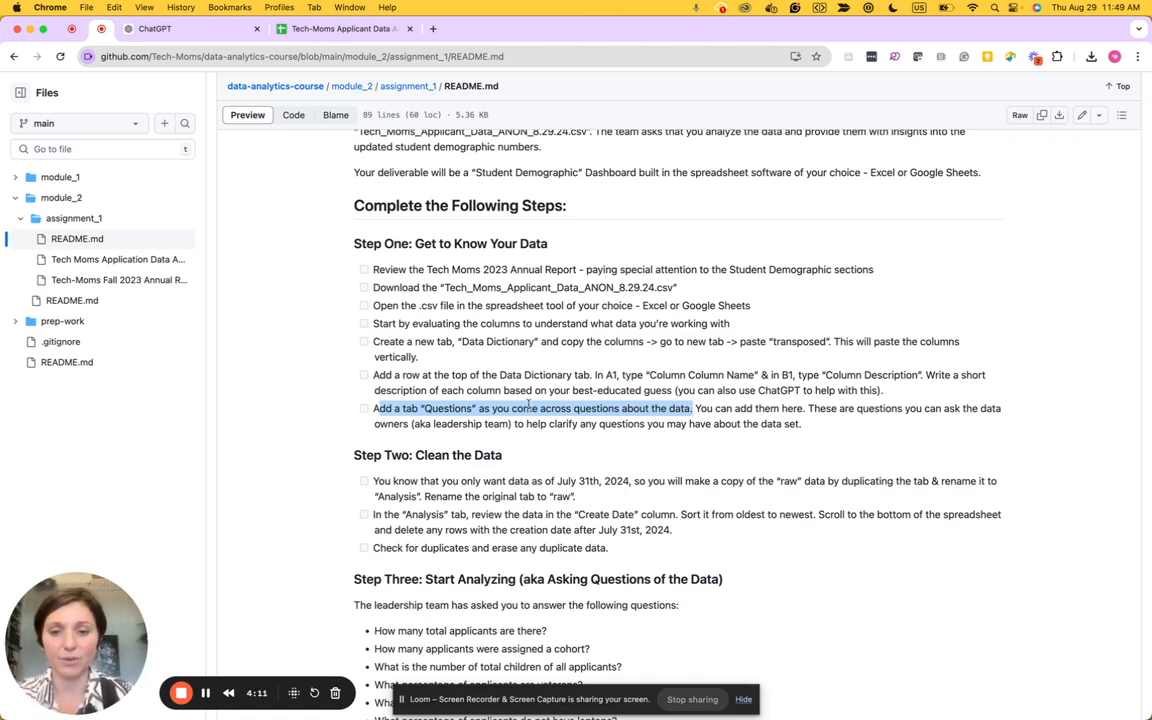
mouse_move(704, 441)
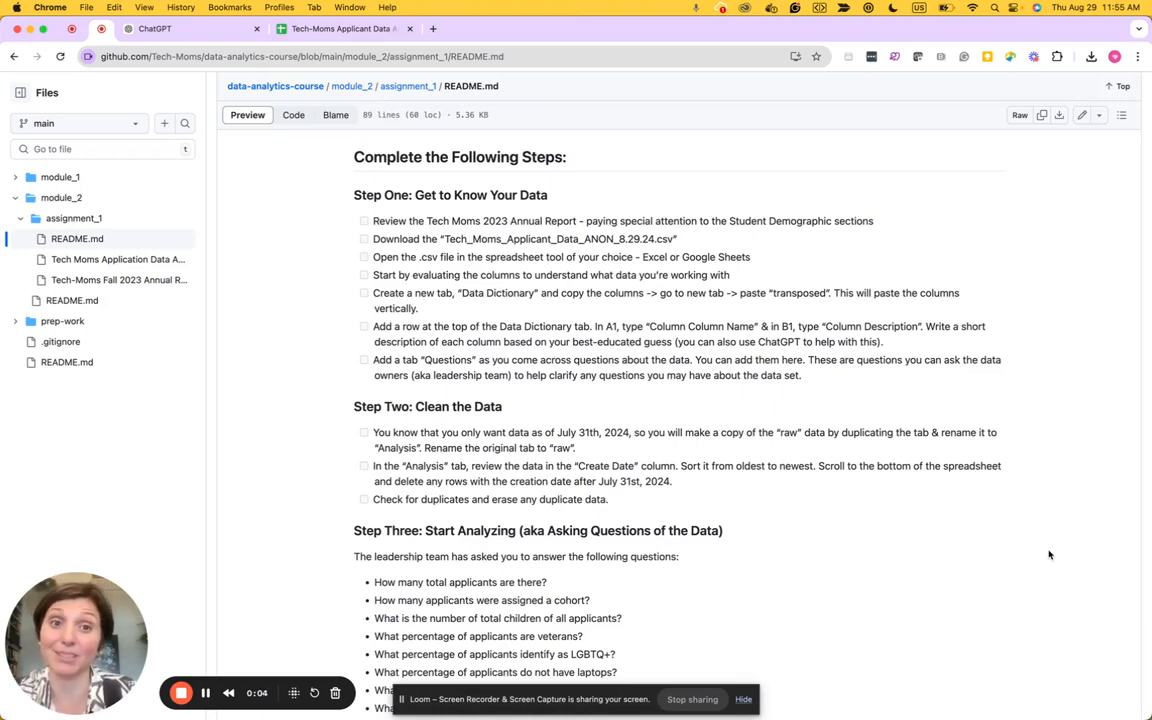
Re-highlight the deliverable sentence about a Student Demographic dashboard in Excel or Google Sheets
scroll("up", 3)
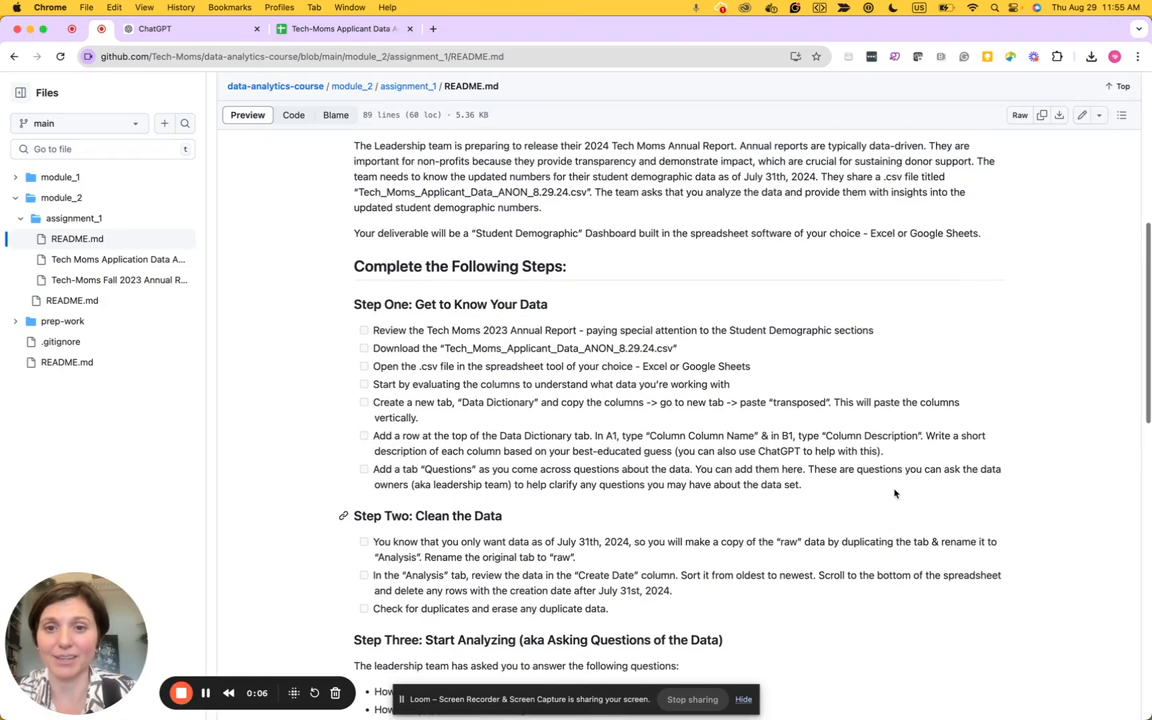
left_click_drag(354, 233, 585, 233)
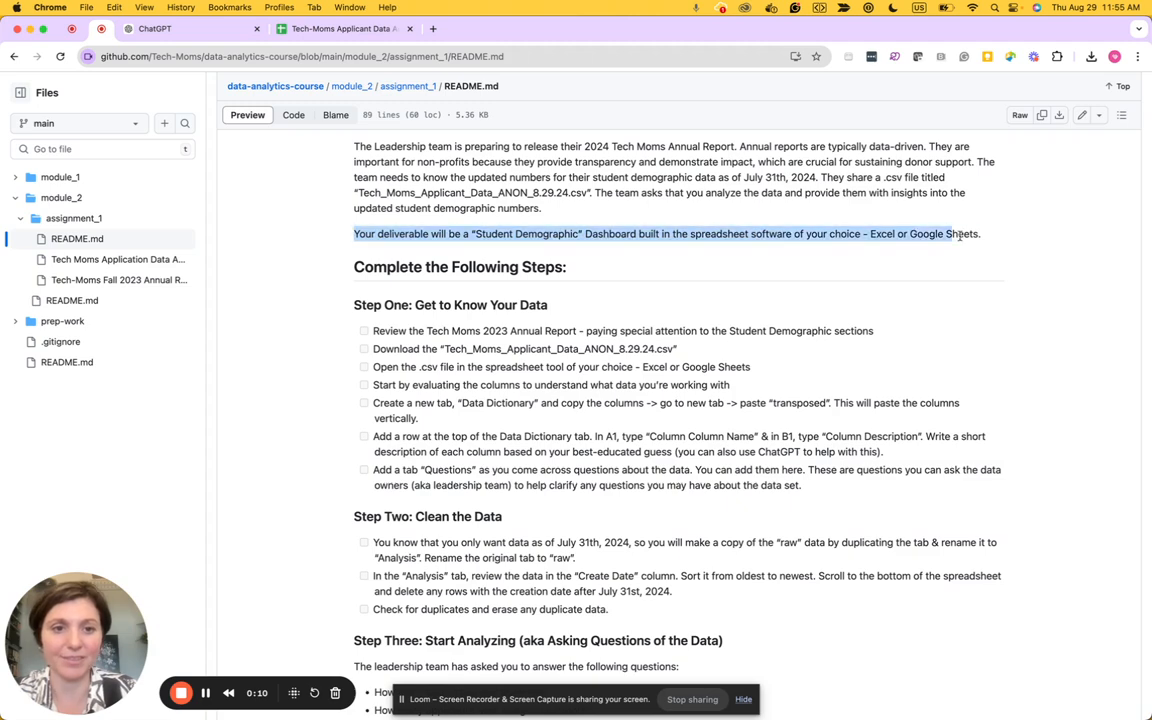
scroll("down", 3)
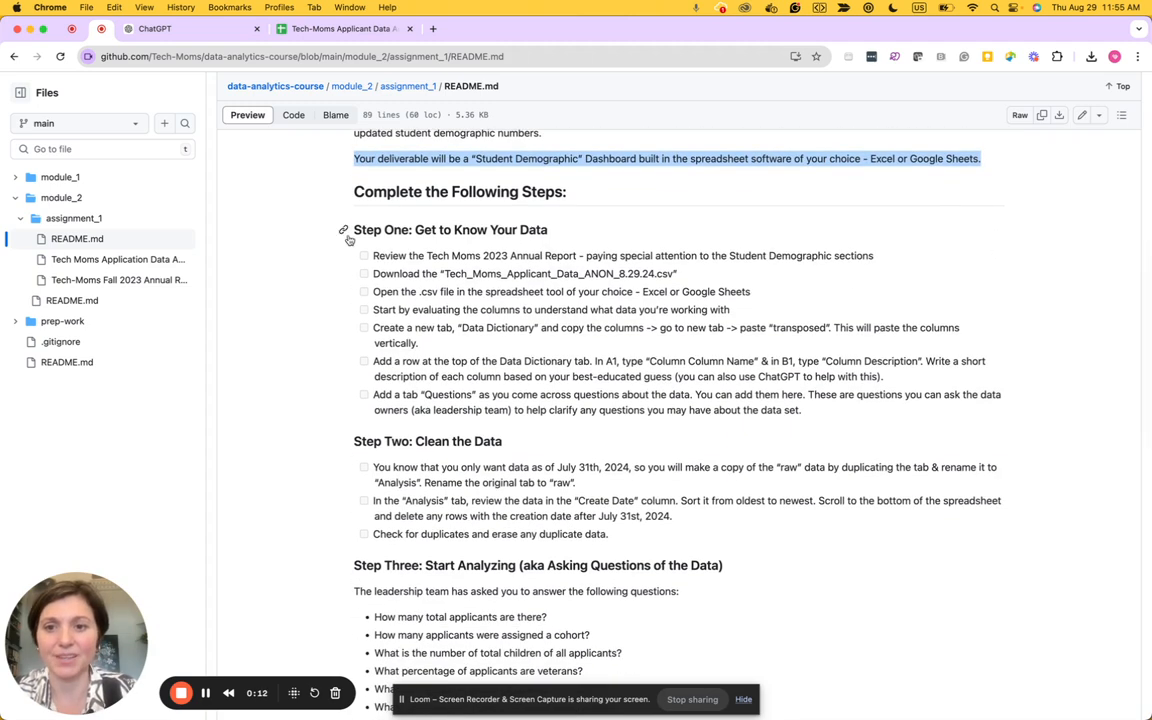
Follow the Step Two anchor link to the data-cleaning checklist and leadership questions
left_click(343, 230)
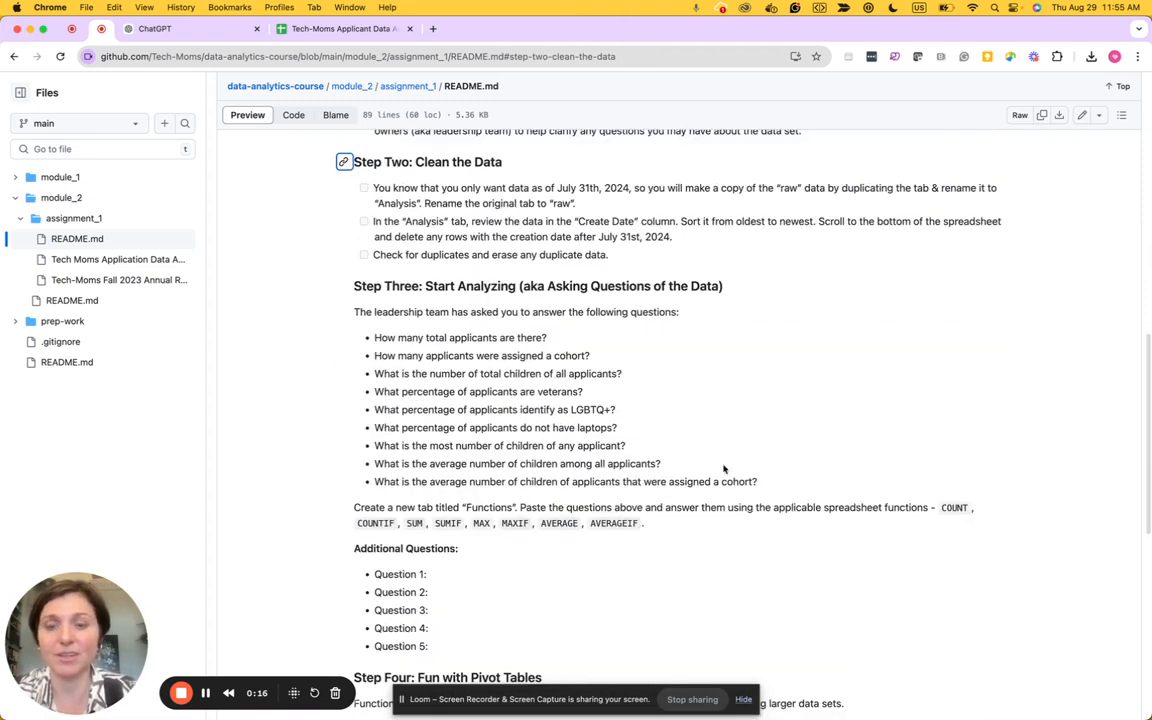
mouse_move(857, 464)
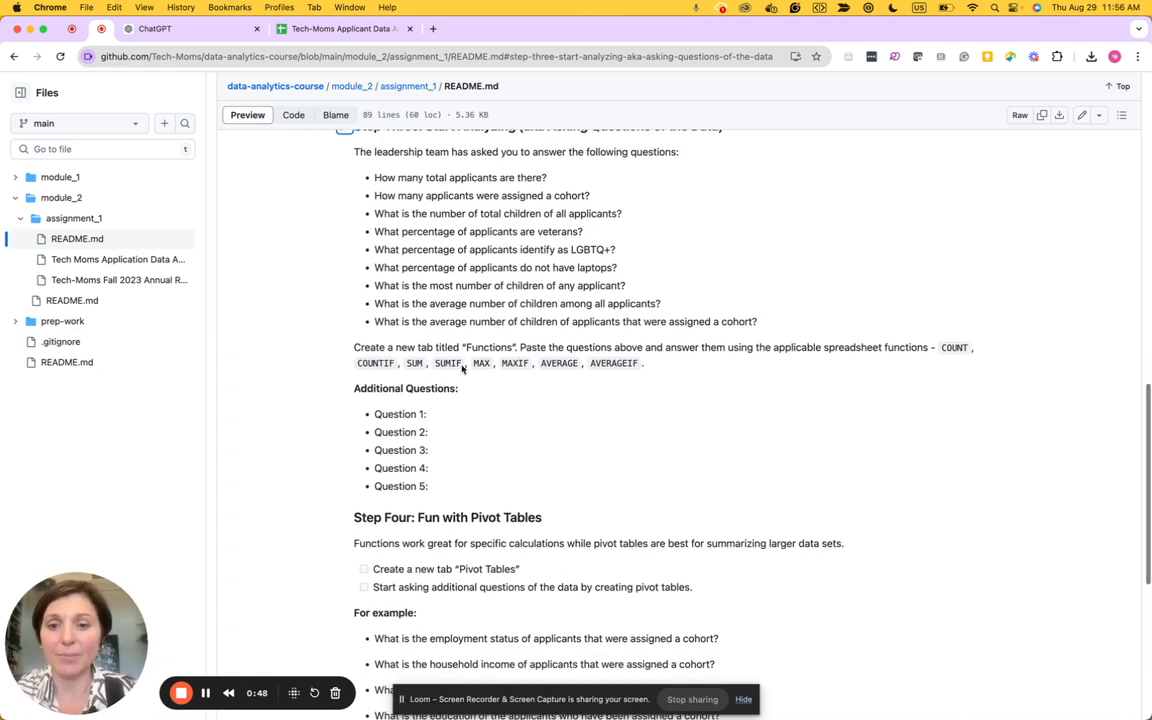
mouse_move(718, 414)
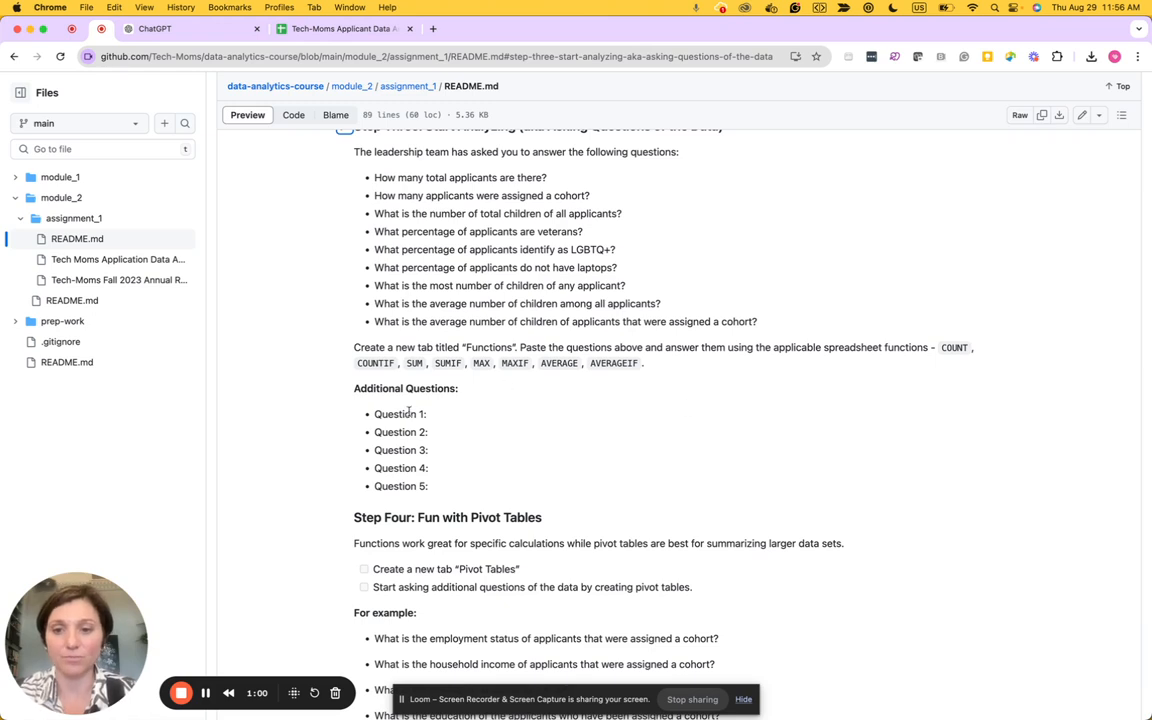
mouse_move(501, 444)
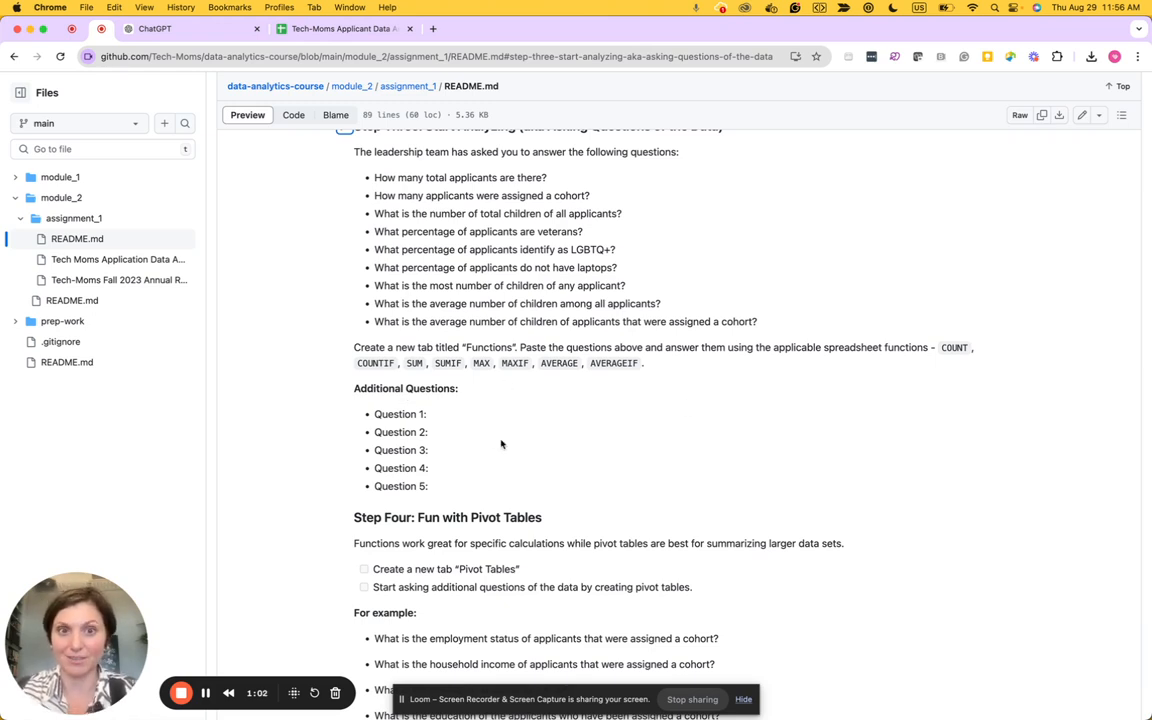
mouse_move(660, 461)
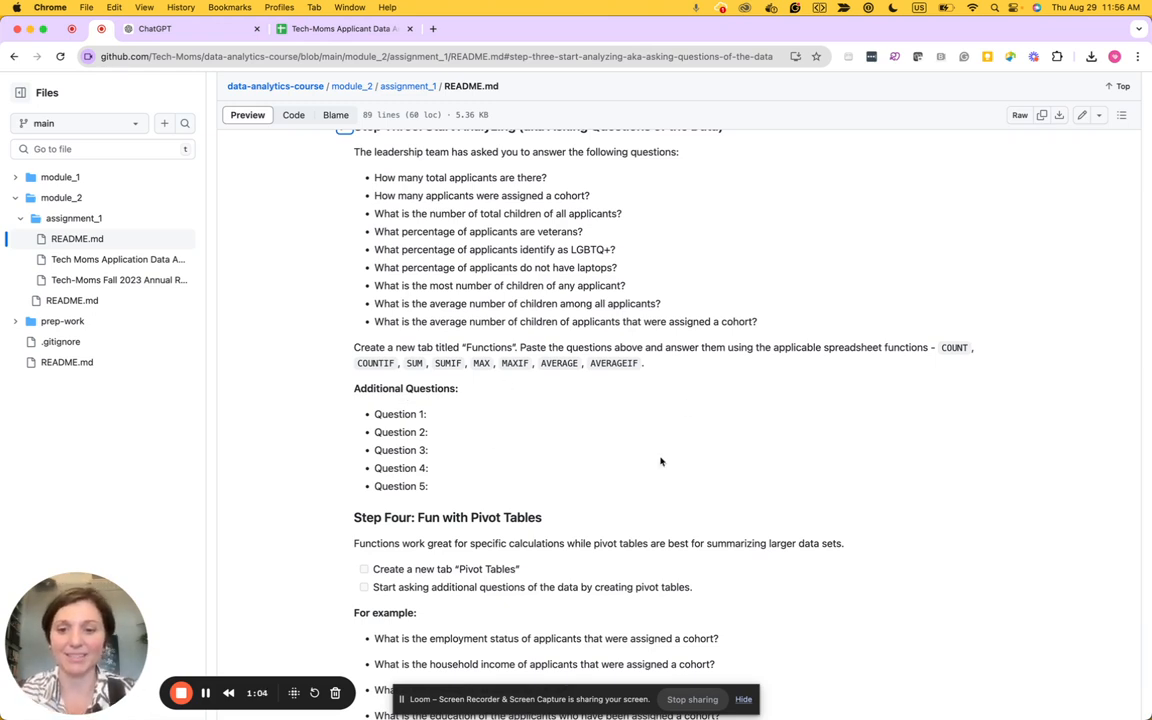
Scroll to Step Four's pivot table tasks and the charts, dashboard and aesthetic checklists
scroll("down", 3)
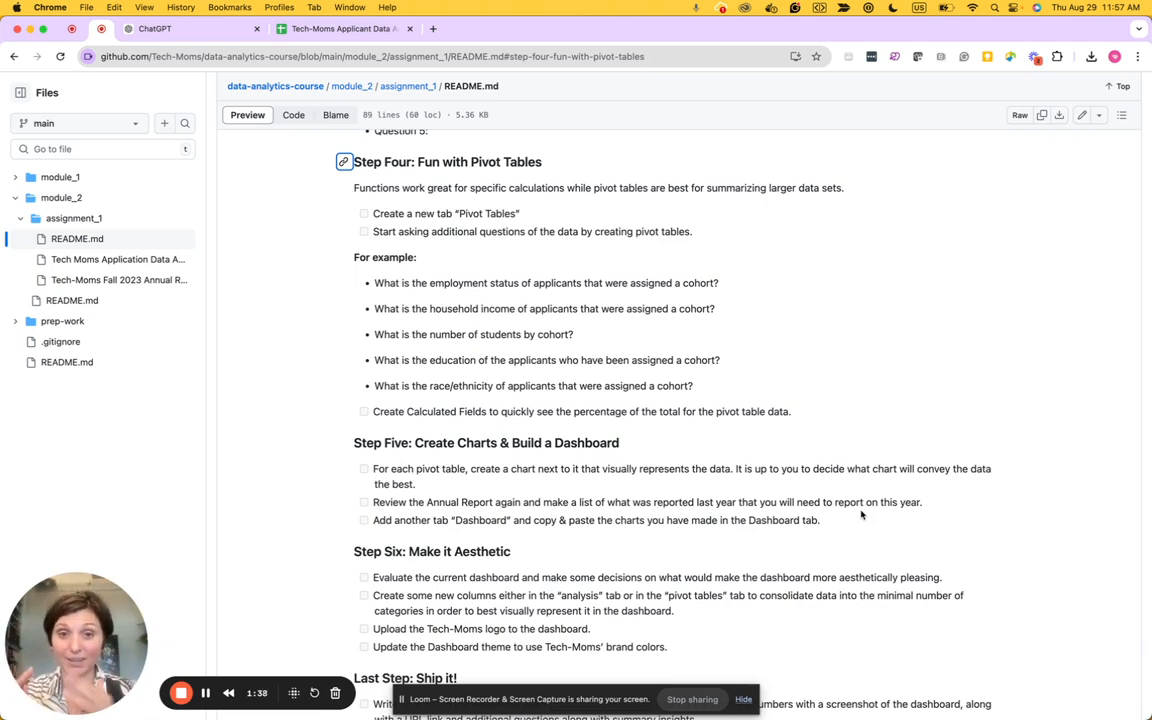
mouse_move(617, 470)
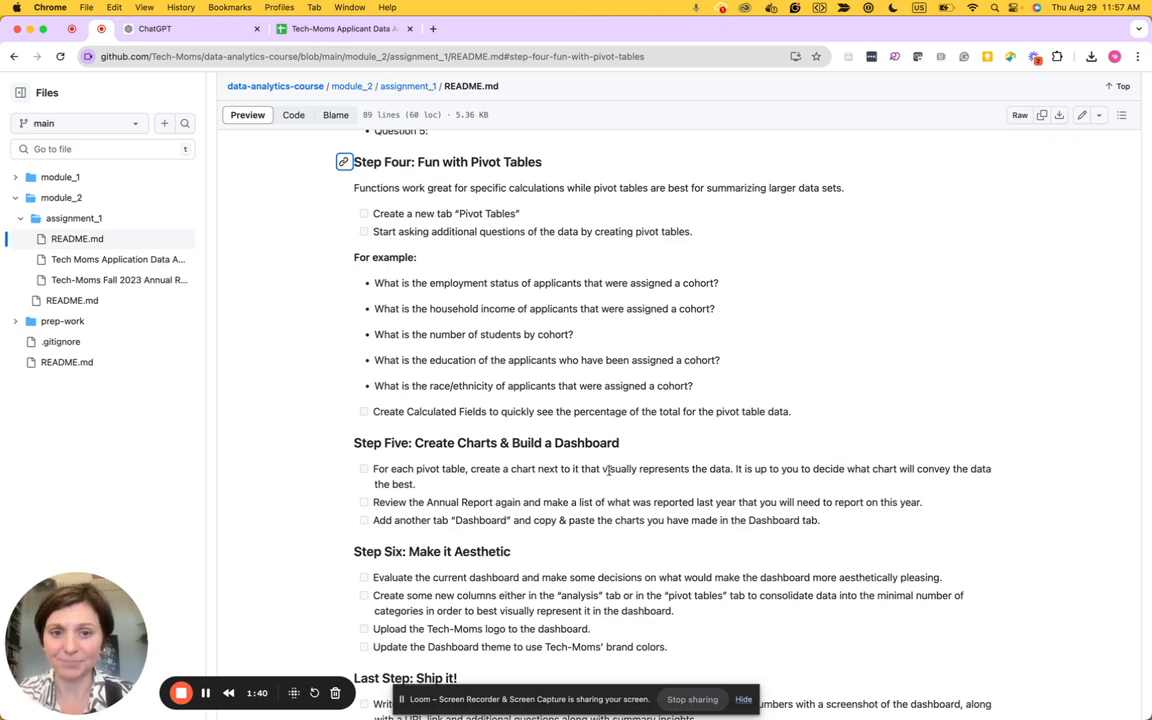
Read the final Ship it step, then switch to the finished Student Demographics dashboard
scroll("down", 3)
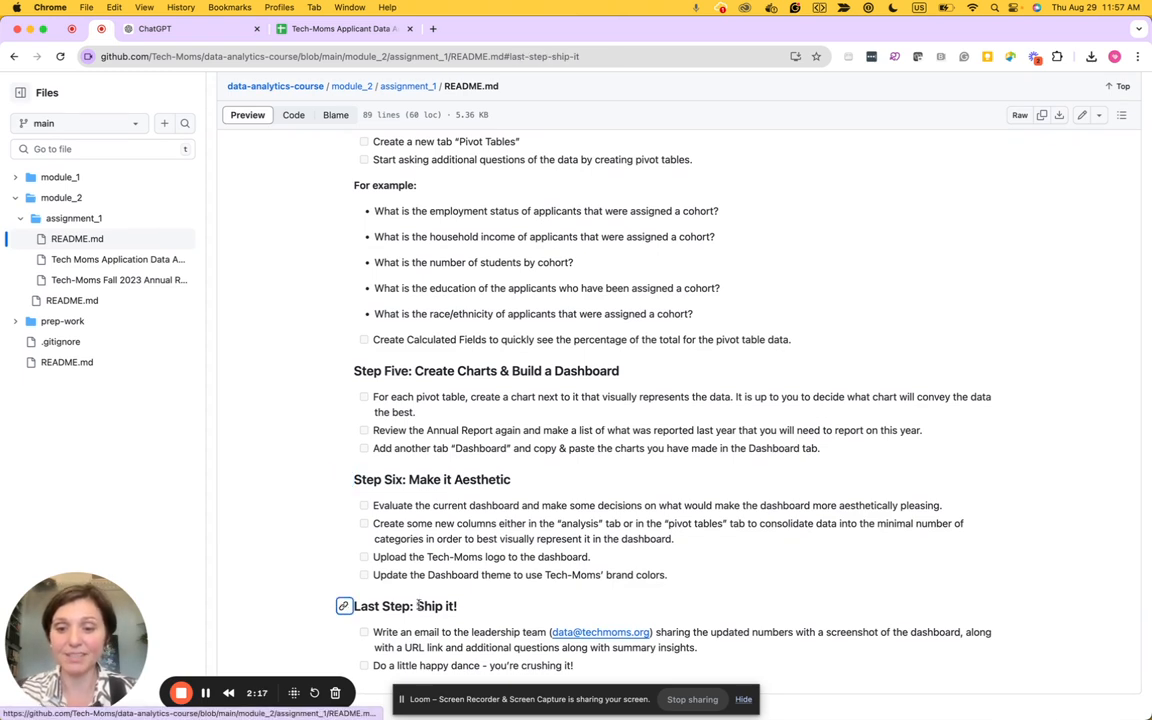
mouse_move(788, 559)
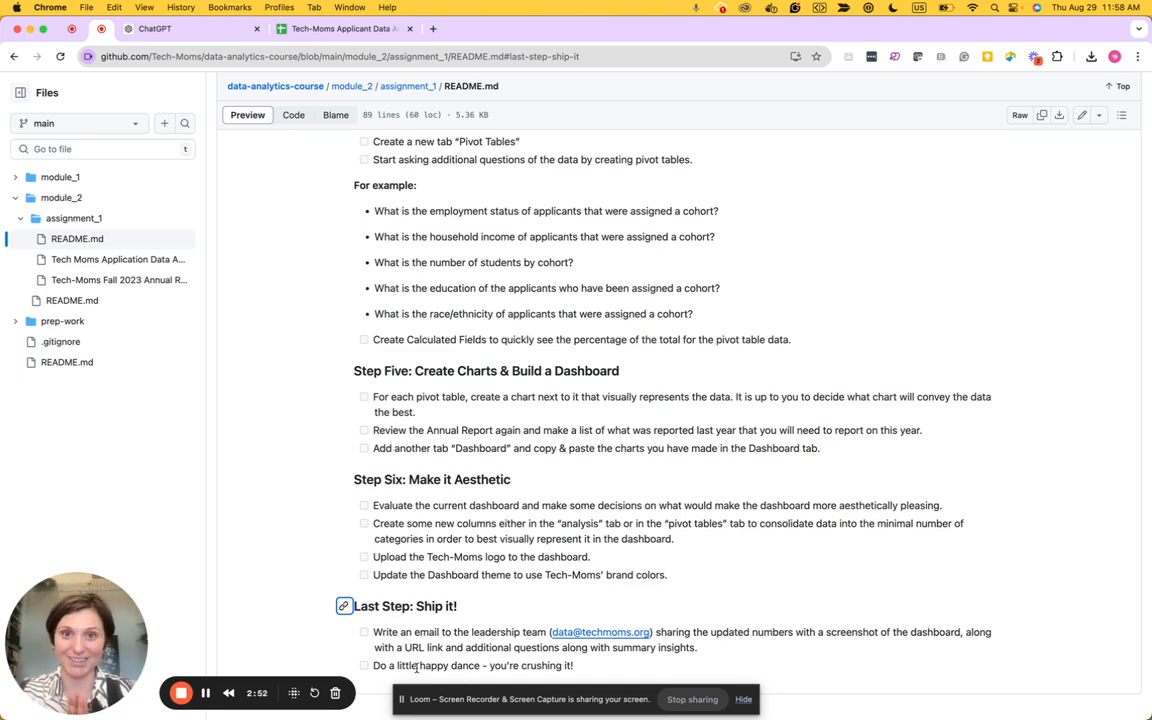
mouse_move(363, 273)
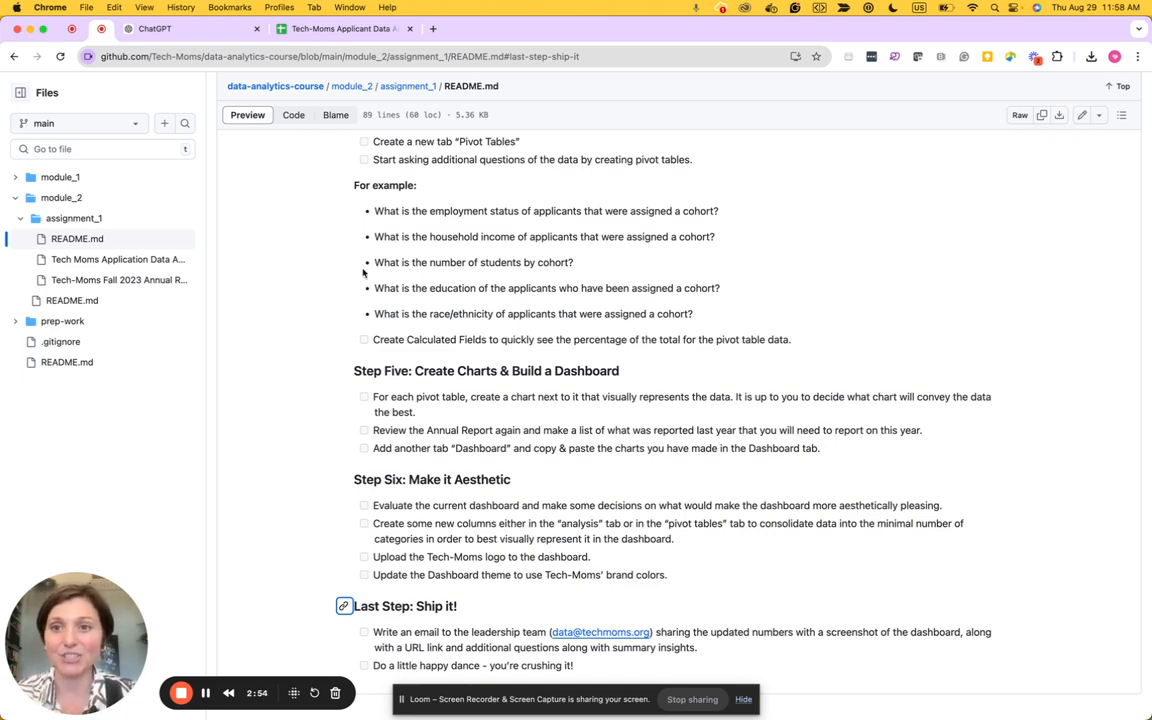
left_click(345, 28)
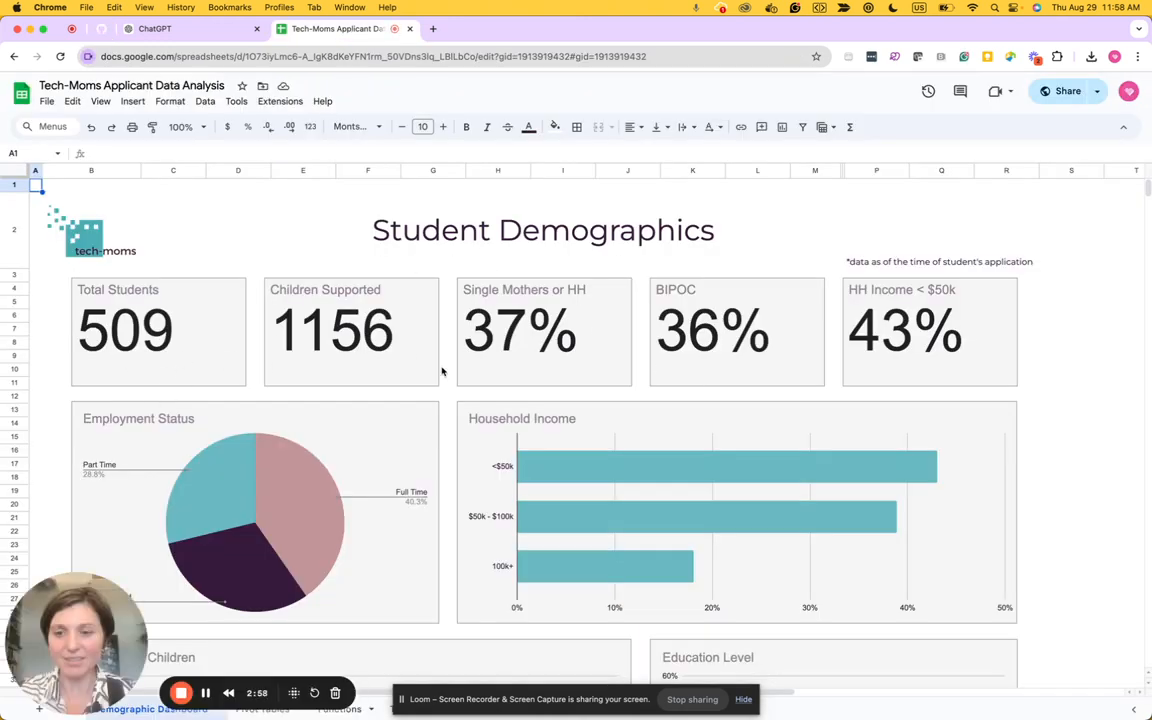
mouse_move(893, 291)
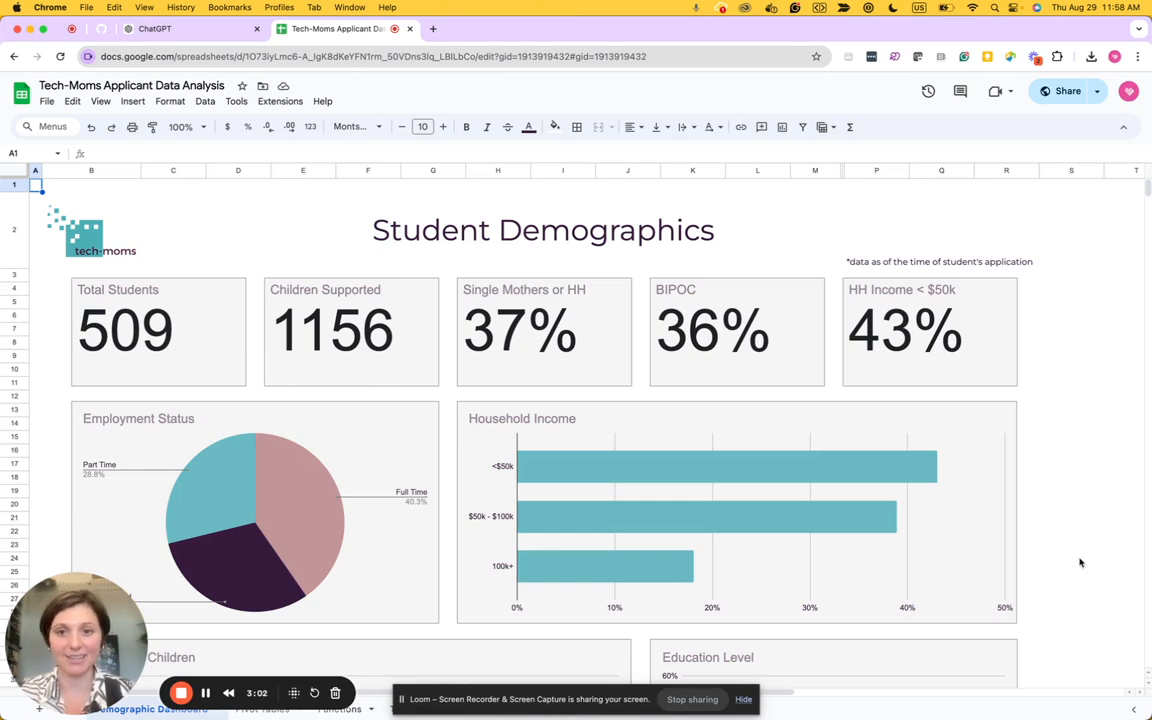
mouse_move(505, 247)
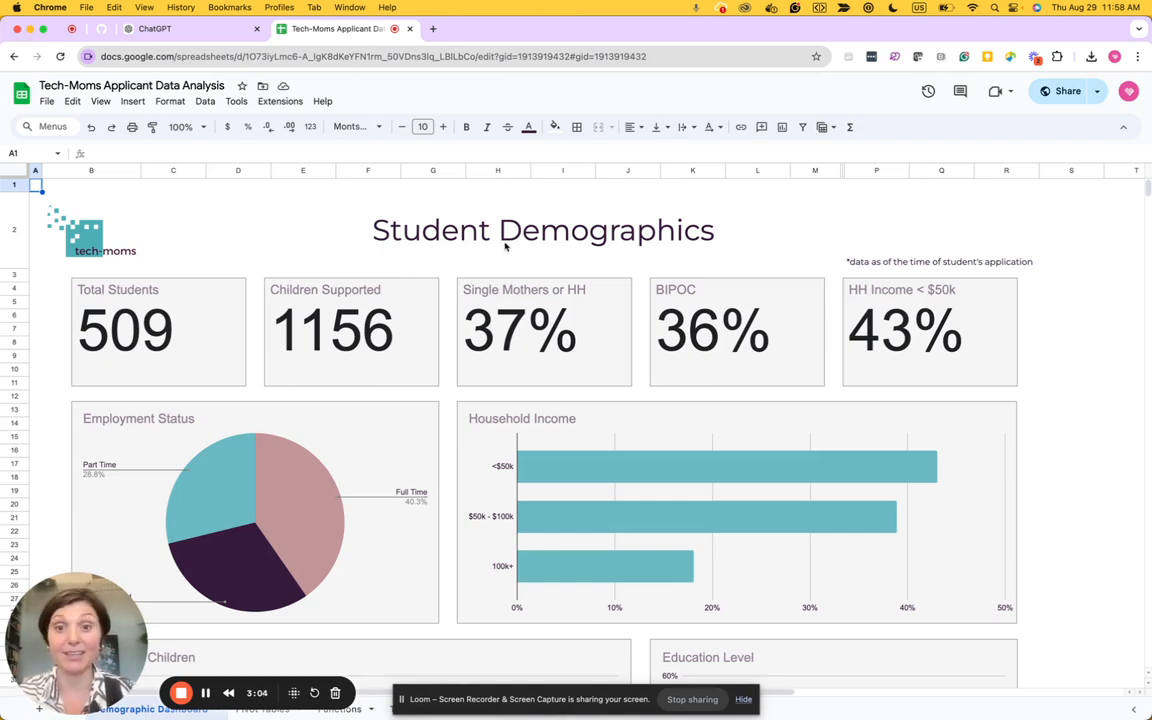
mouse_move(88, 255)
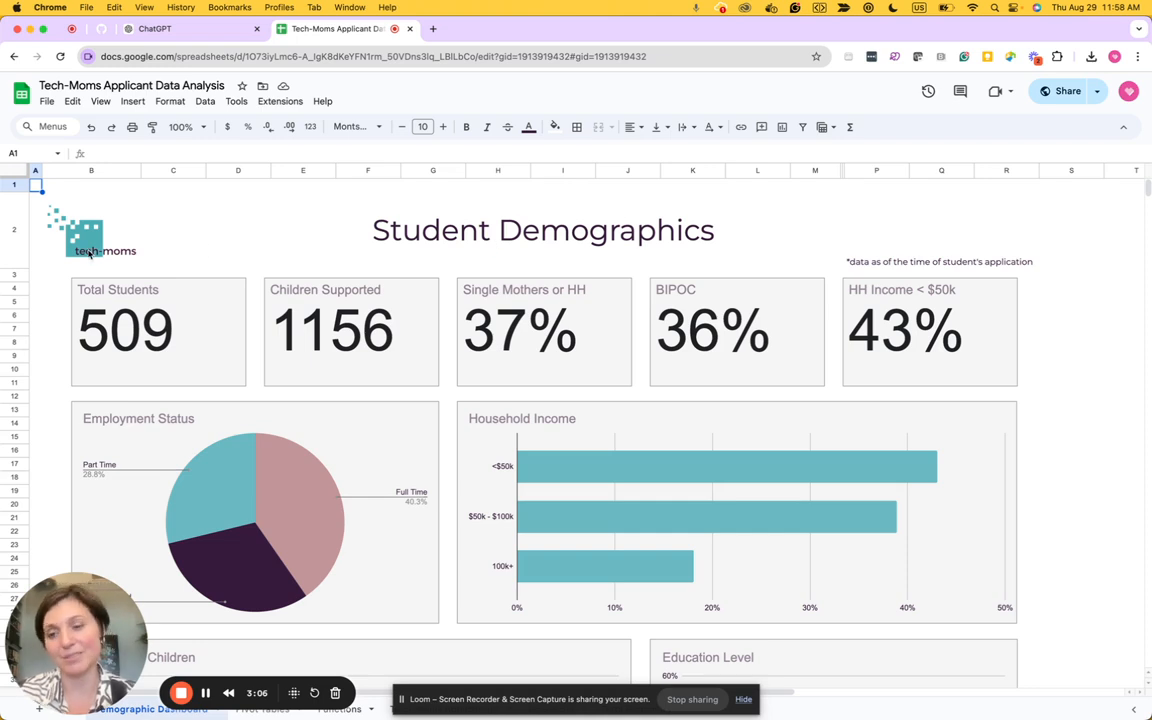
mouse_move(1144, 542)
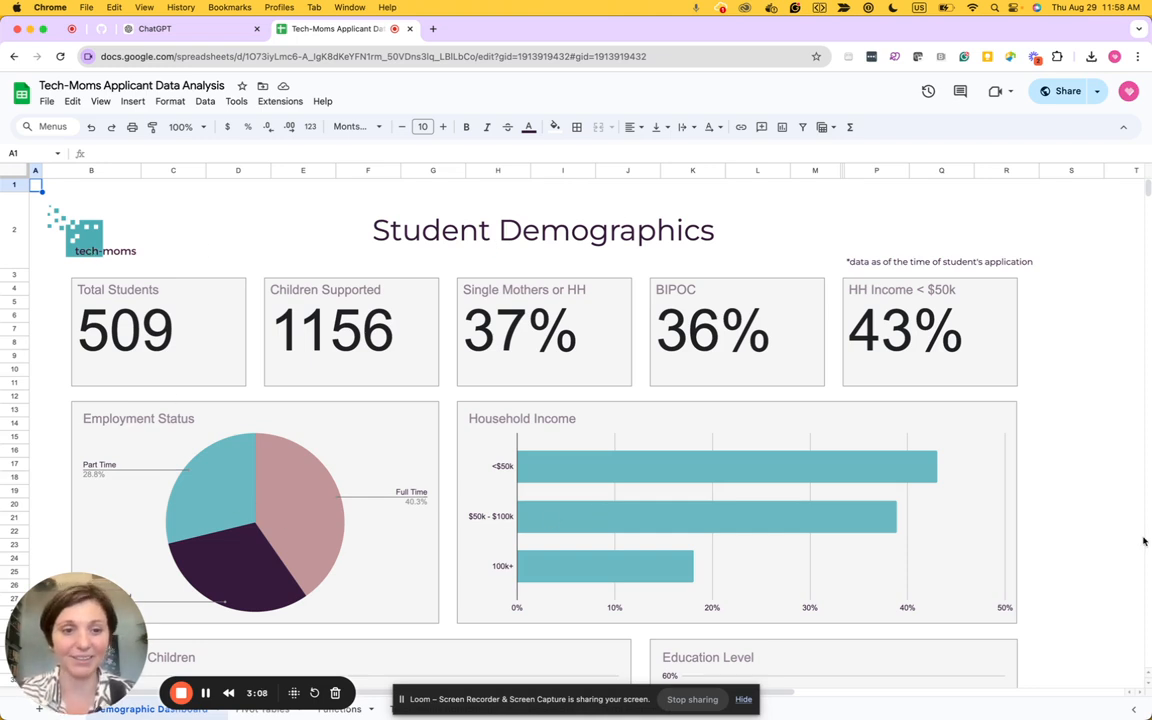